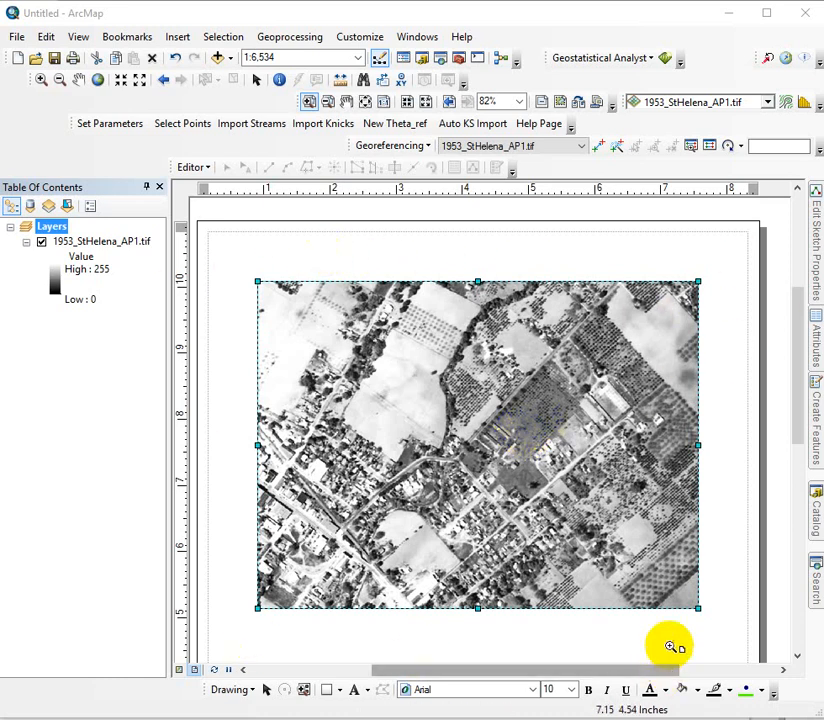
Bring up the context menu for the aerial photo's data frame to reach its properties.
{"action": "right_click", "coordinate": [51, 226]}
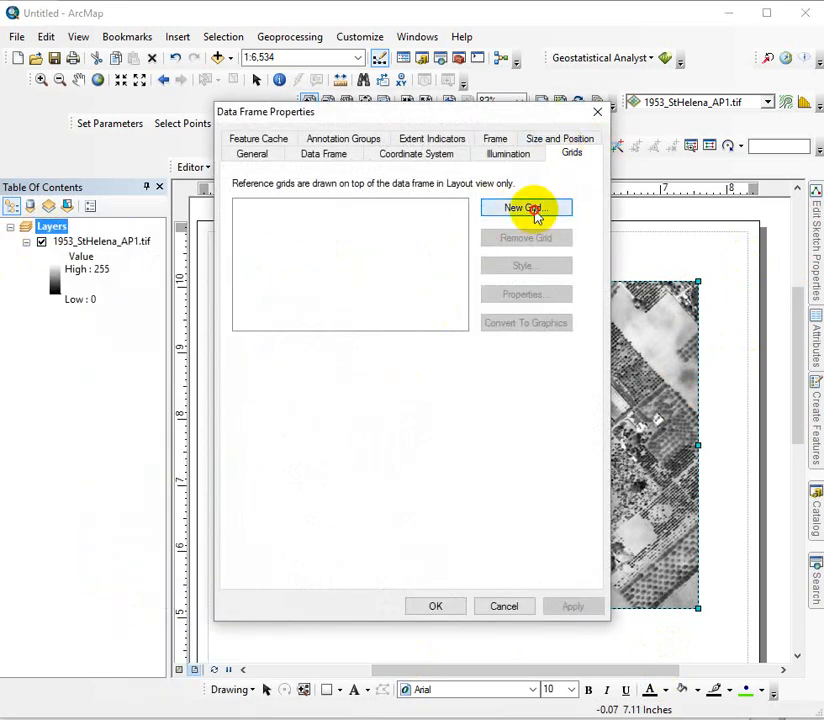
Start a new grid of the Measured Grid type and proceed to its coordinate system settings.
{"action": "left_click", "coordinate": [526, 208]}
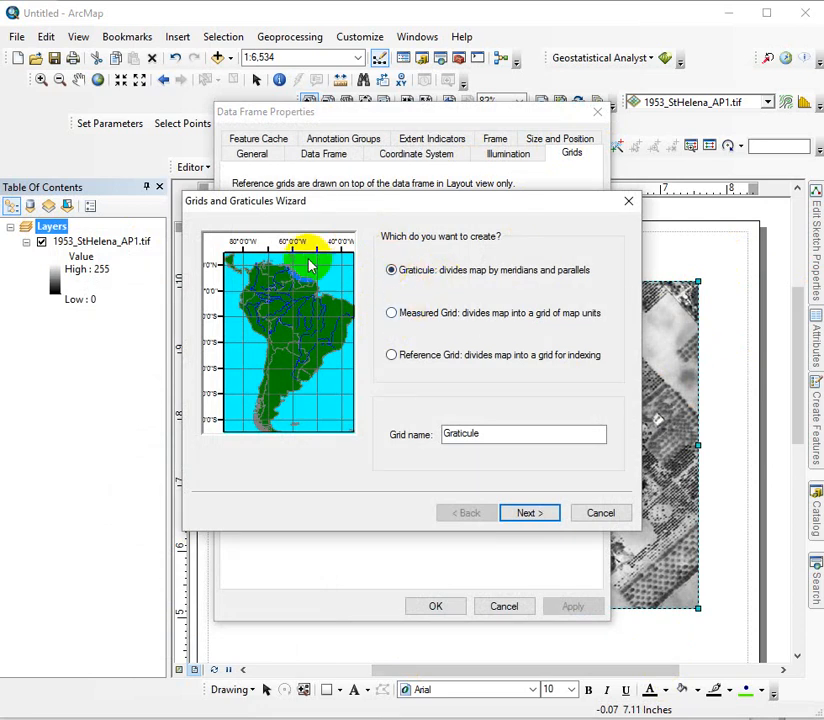
{"action": "mouse_move", "coordinate": [213, 248]}
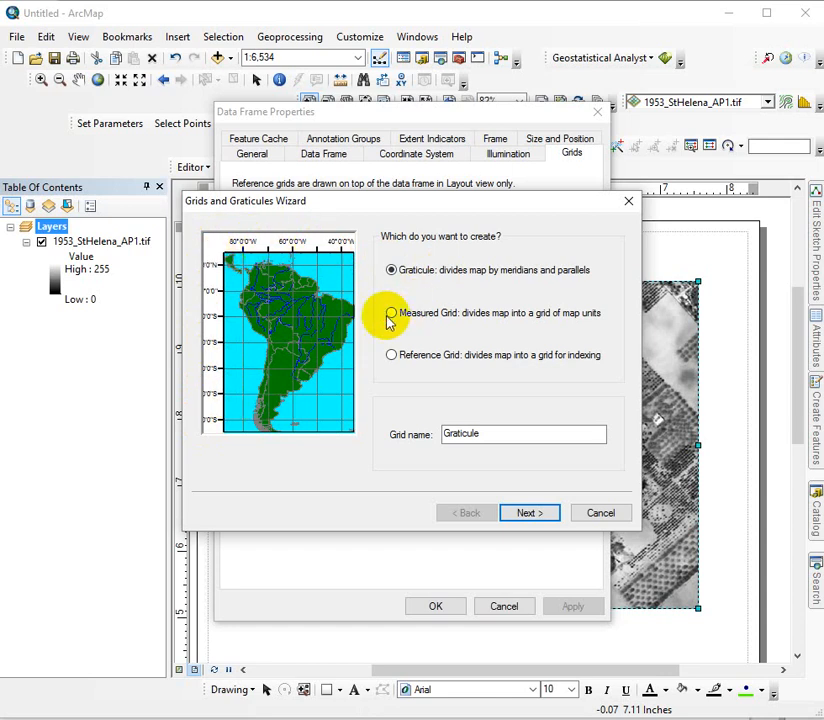
{"action": "left_click", "coordinate": [390, 312]}
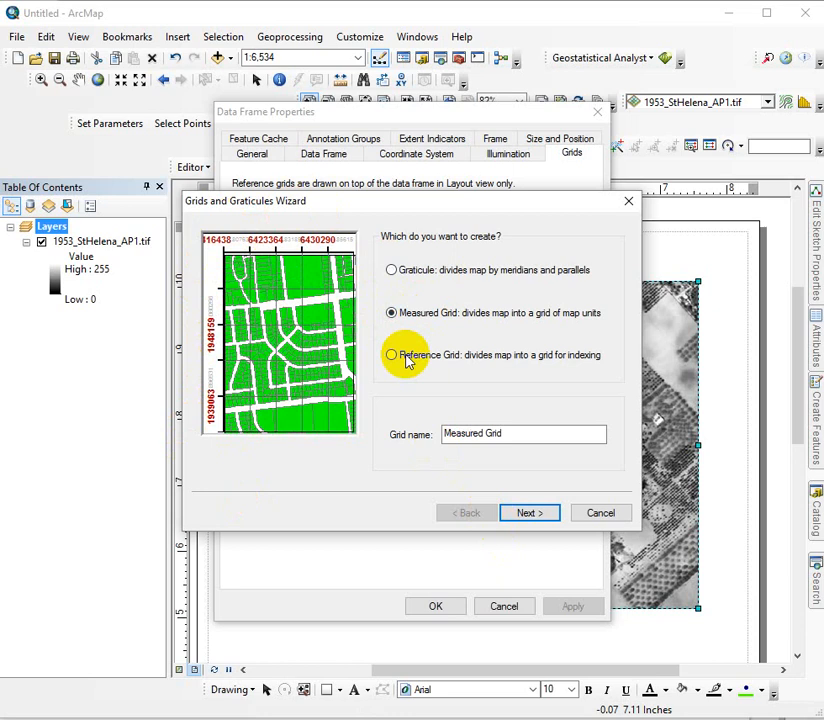
{"action": "left_click", "coordinate": [529, 512]}
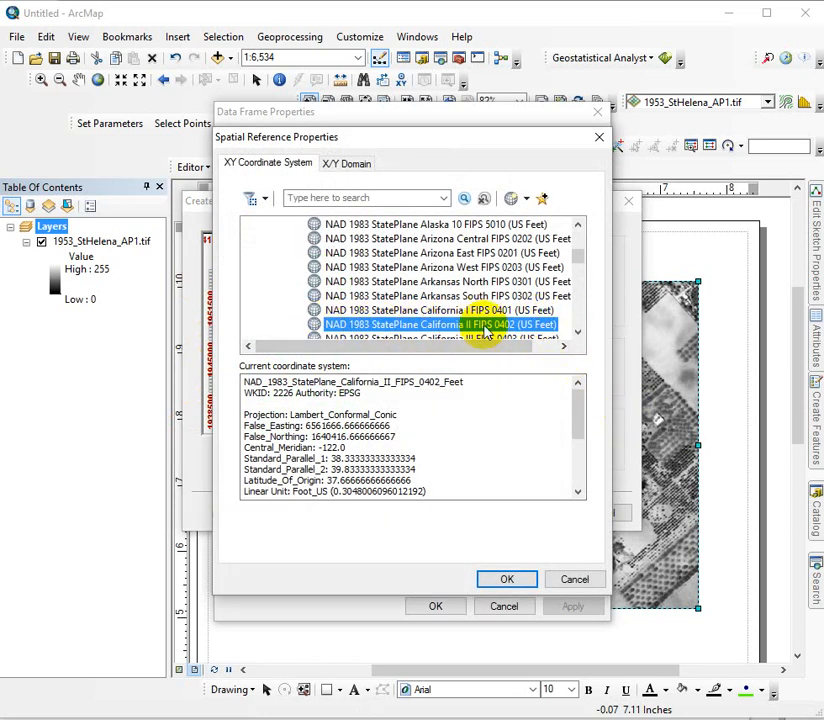
Accept the state plane system, keep 1000 by 500 ft intervals with major and minor division ticks enabled.
{"action": "left_click", "coordinate": [506, 579]}
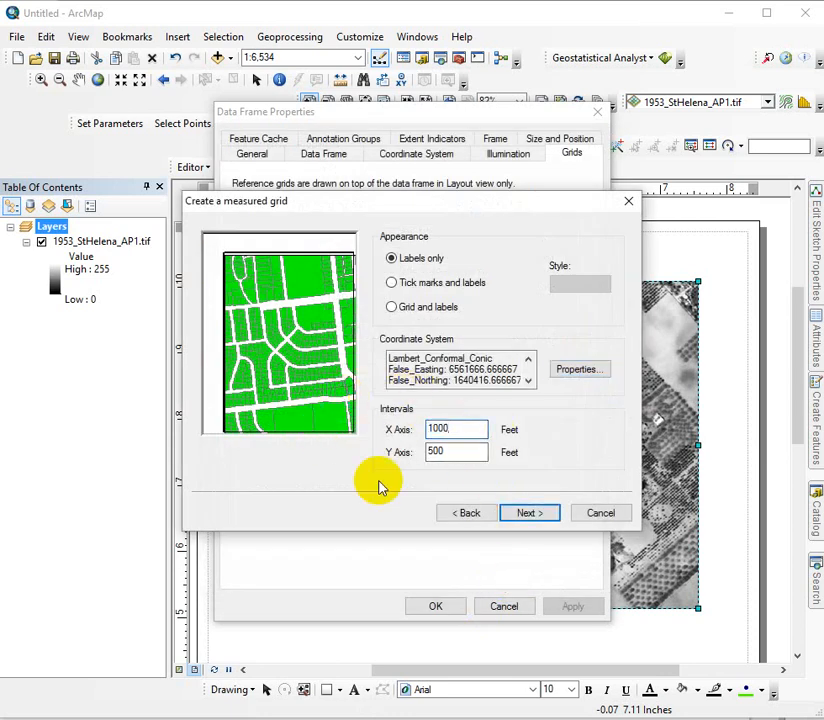
{"action": "left_click", "coordinate": [529, 512]}
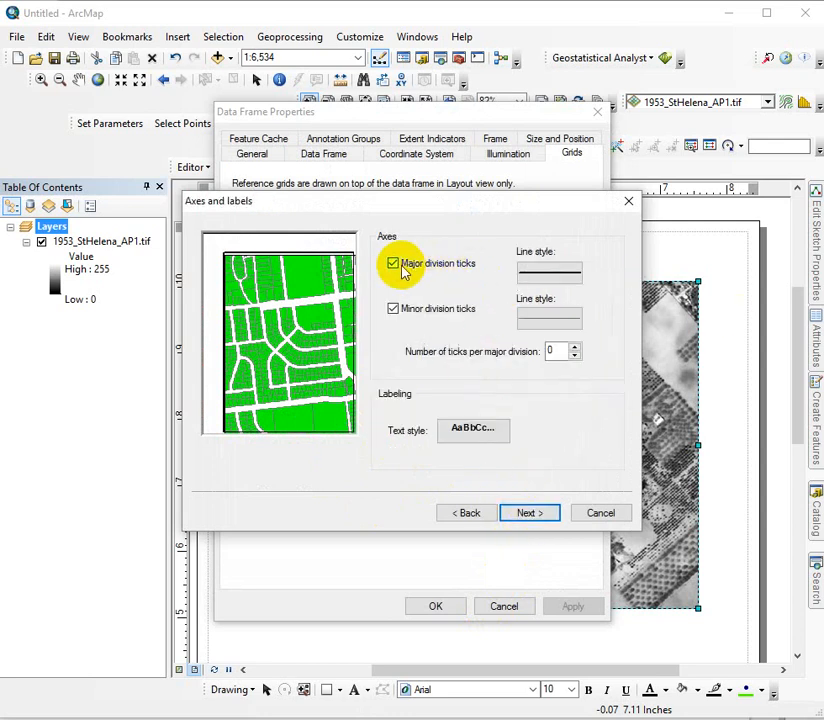
{"action": "left_click", "coordinate": [393, 308]}
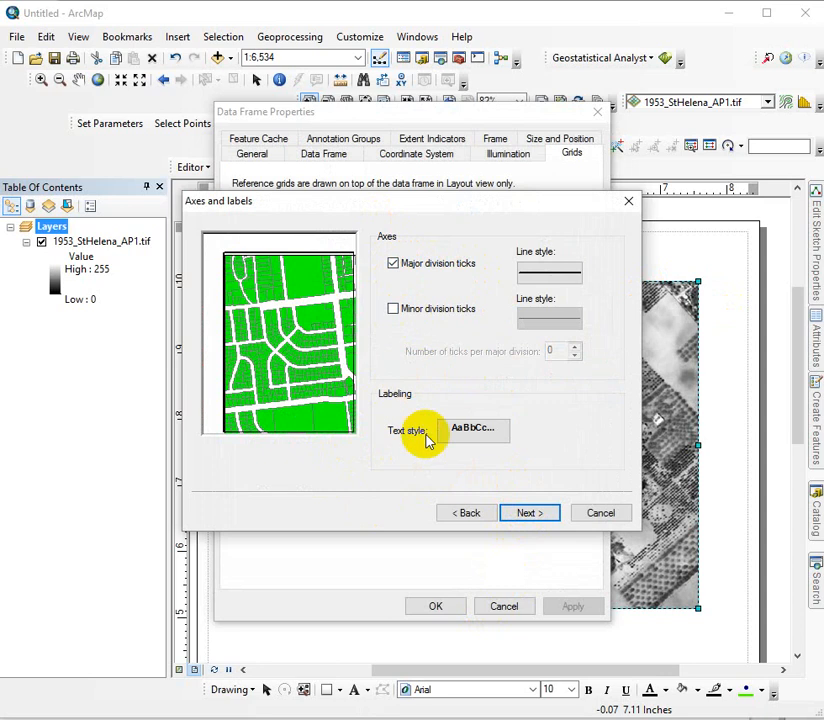
{"action": "left_click", "coordinate": [393, 308]}
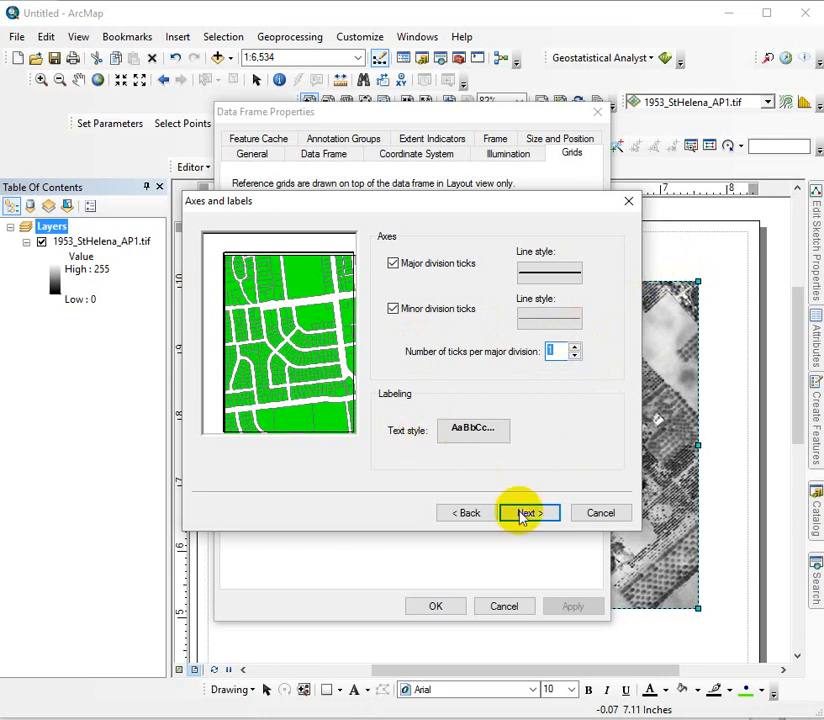
{"action": "left_click", "coordinate": [529, 512]}
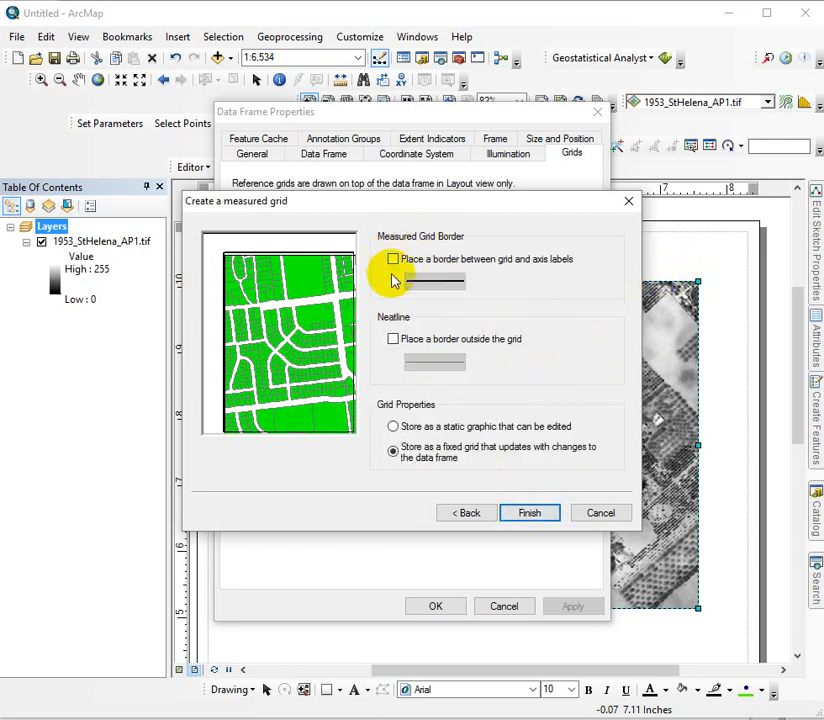
Finish the wizard so the Measured Grid is added to the data frame.
{"action": "left_click", "coordinate": [529, 512]}
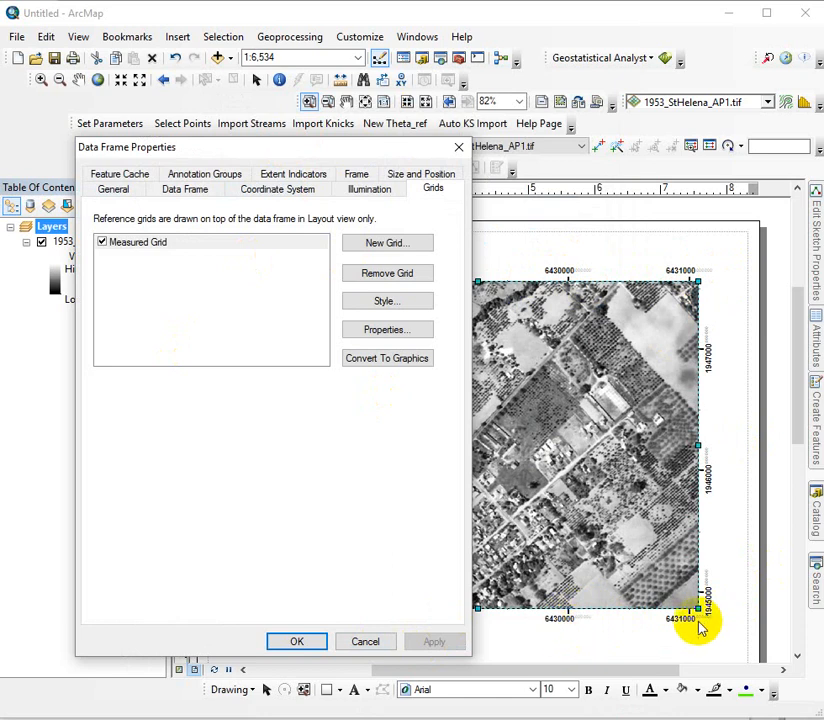
{"action": "mouse_move", "coordinate": [713, 300]}
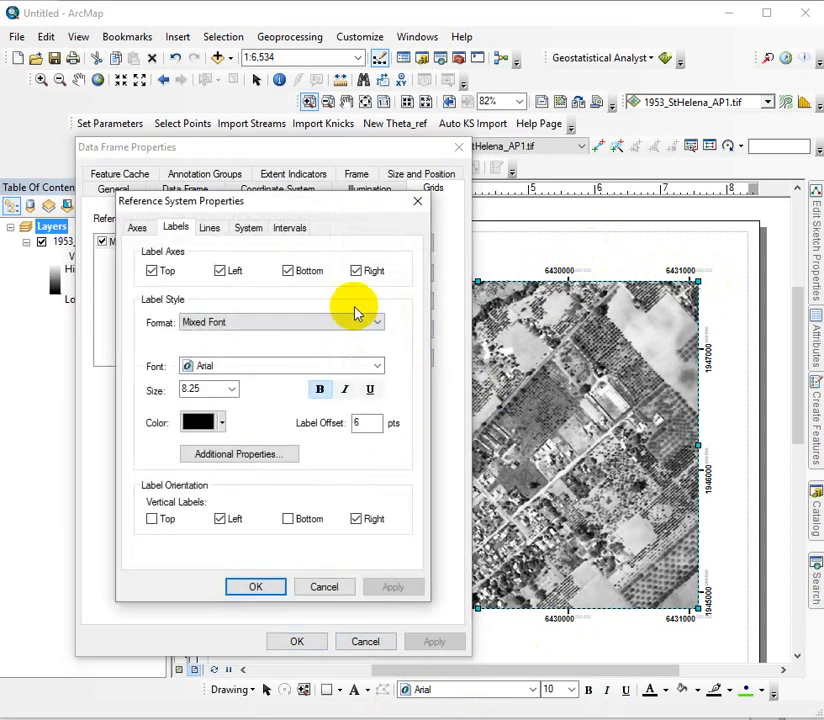
Review the grid's Intervals and System settings, then reach the labels' additional formatting properties.
{"action": "left_click", "coordinate": [289, 227]}
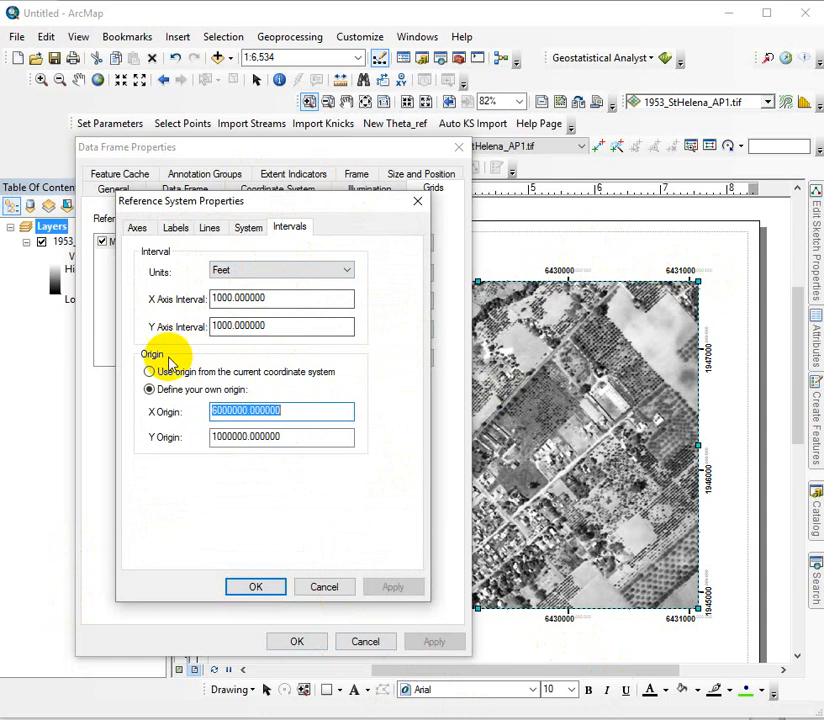
{"action": "left_click", "coordinate": [248, 227]}
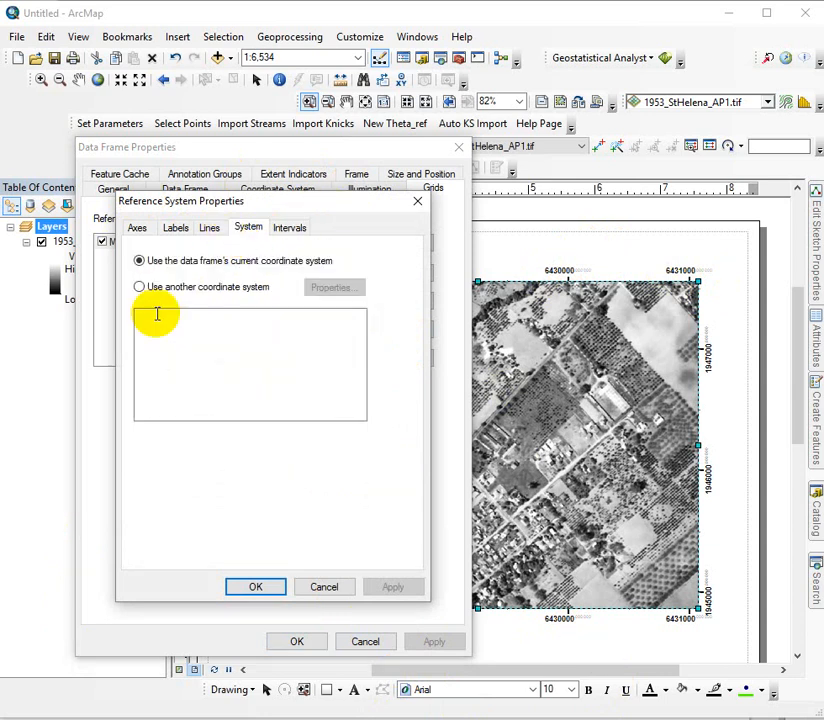
{"action": "left_click", "coordinate": [175, 227]}
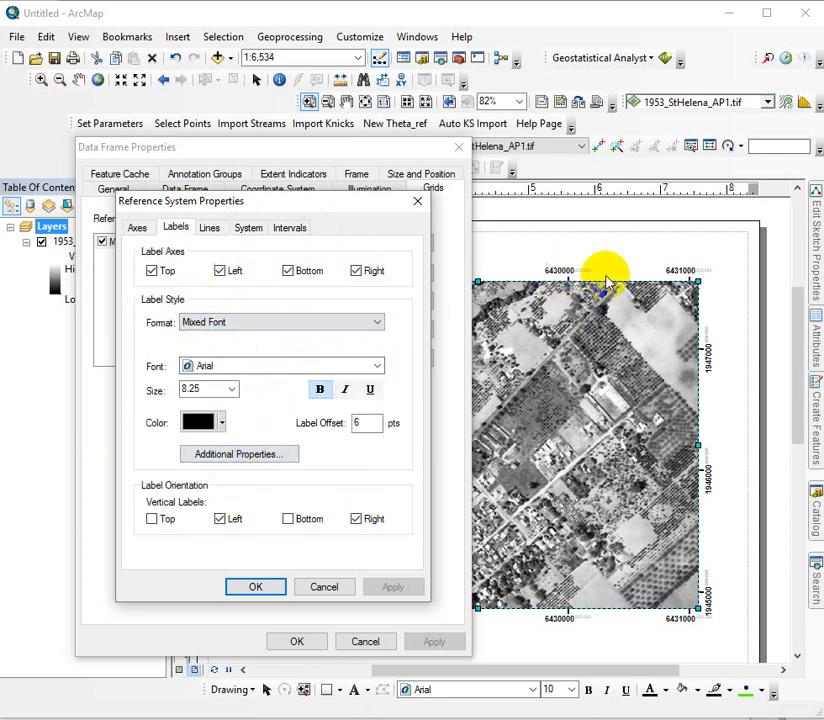
{"action": "left_click", "coordinate": [217, 423]}
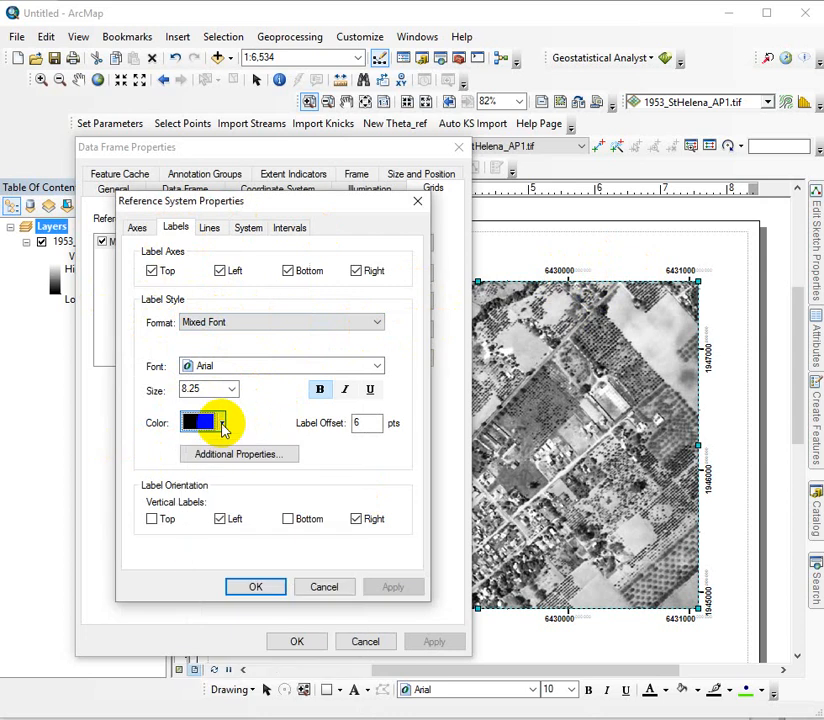
{"action": "left_click", "coordinate": [239, 454]}
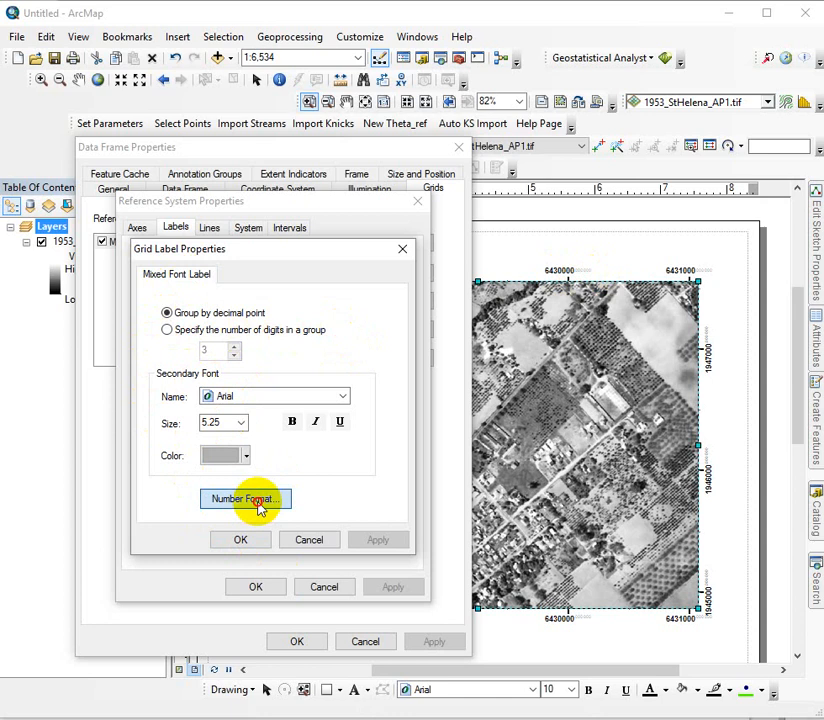
Set the label number format to 0 decimal places with thousands separators shown.
{"action": "left_click", "coordinate": [245, 499]}
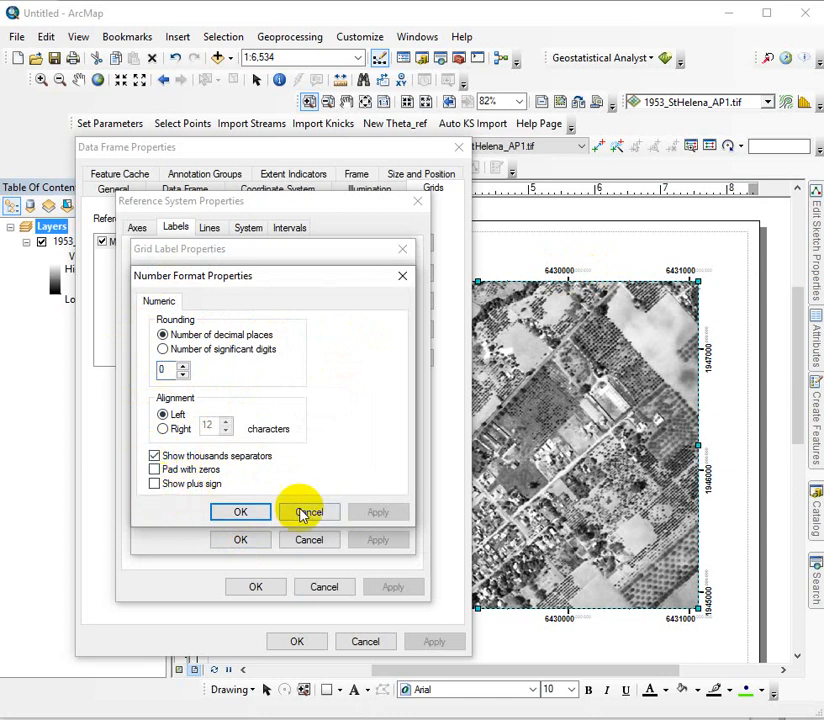
{"action": "mouse_move", "coordinate": [240, 512]}
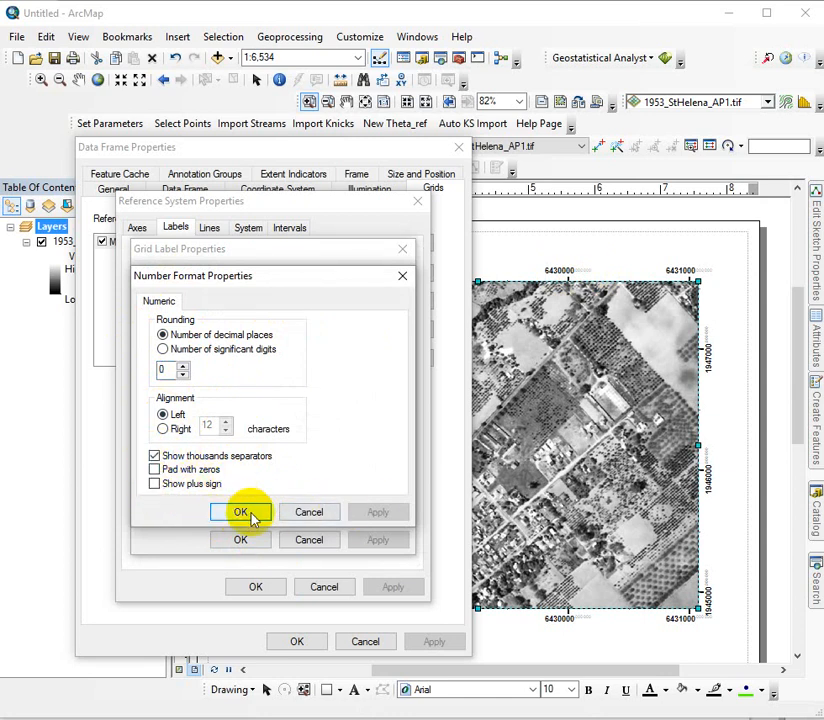
{"action": "left_click", "coordinate": [240, 512]}
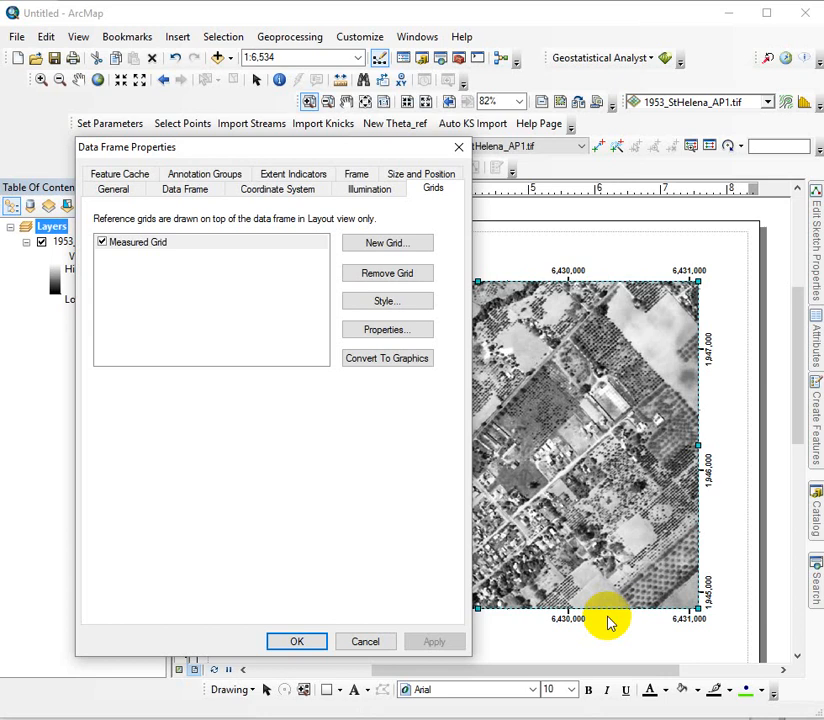
Apply the grid so comma-formatted labels from 6,428,000 to 6,431,000 frame the photo.
{"action": "left_click", "coordinate": [296, 641]}
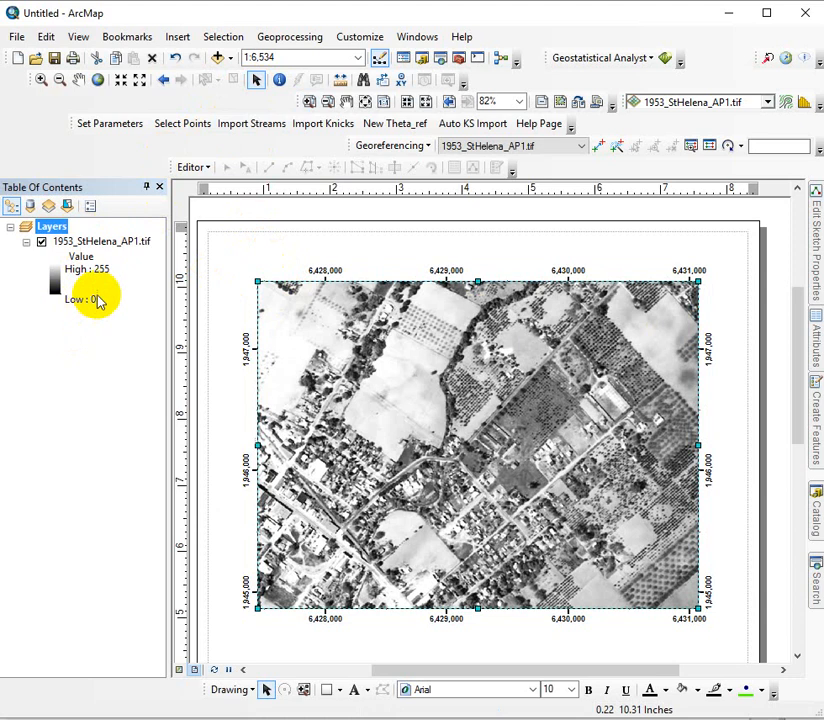
{"action": "mouse_move", "coordinate": [700, 277]}
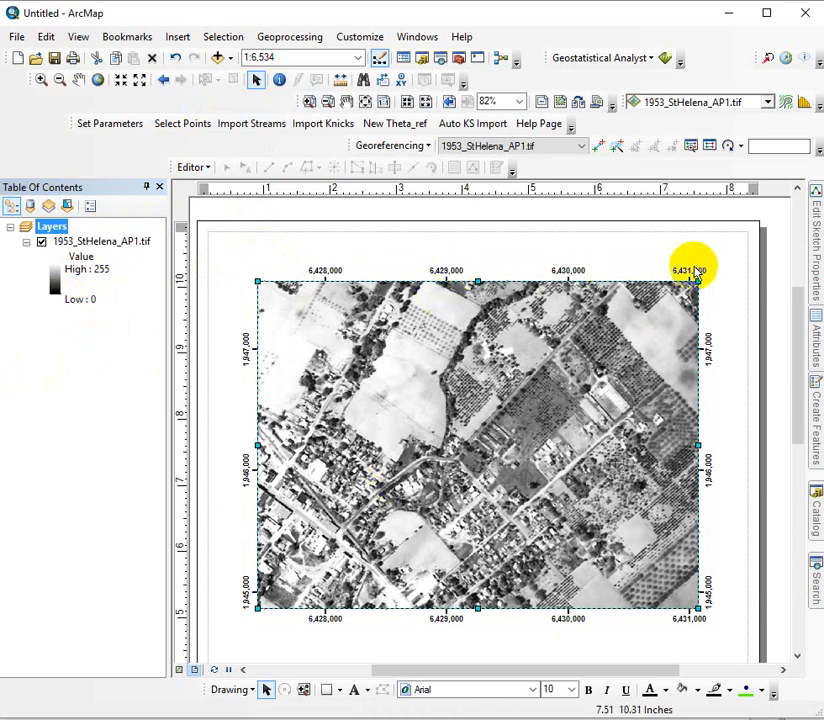